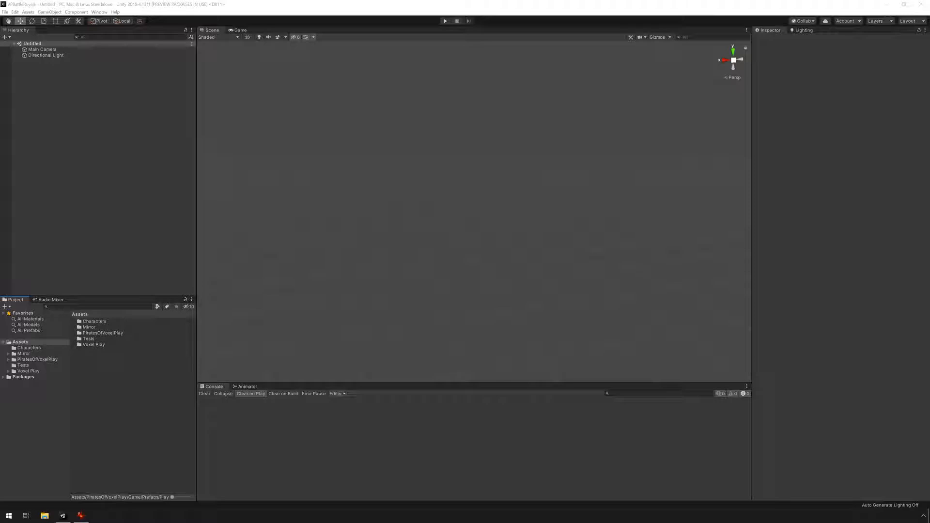
Open the networked player prefab from the PlayerPrefabs folder in Prefab Mode.
click(28, 370)
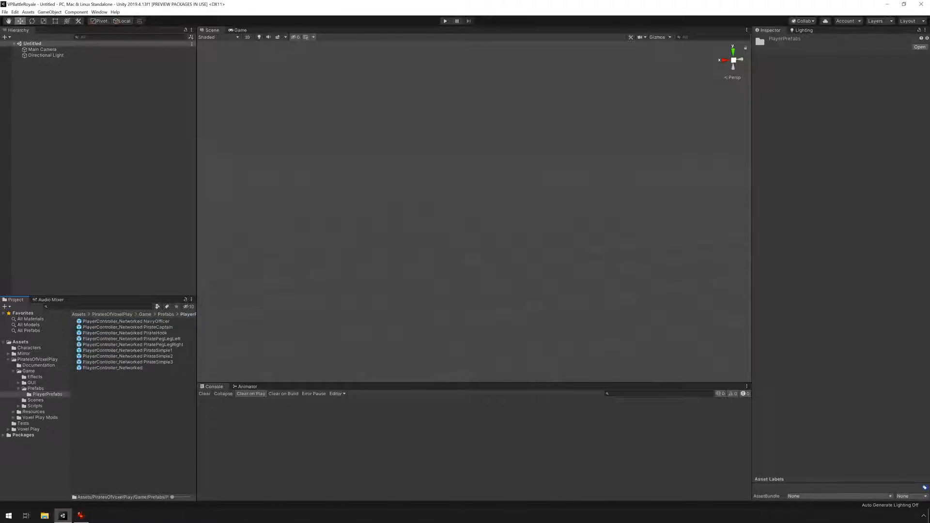
click(113, 368)
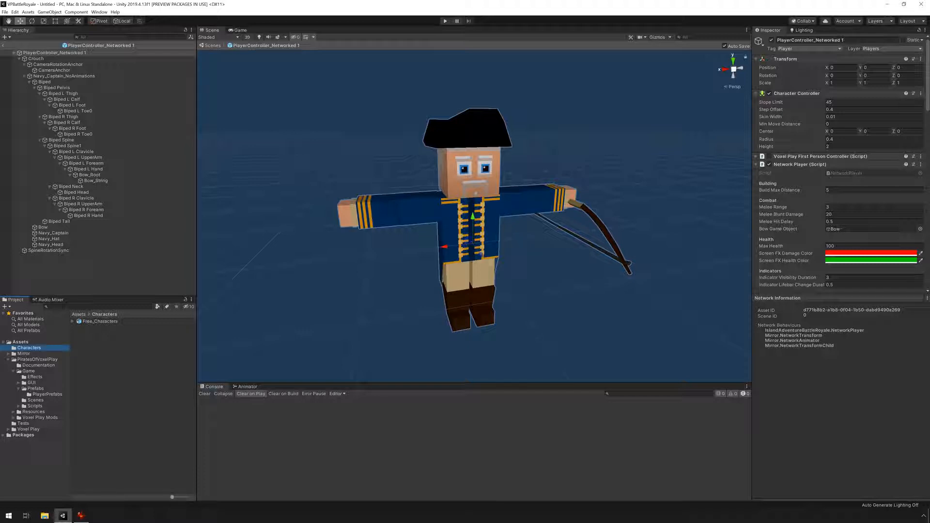
Set Free_Characters' rig to Humanoid with Create From This Model, and apply.
click(99, 321)
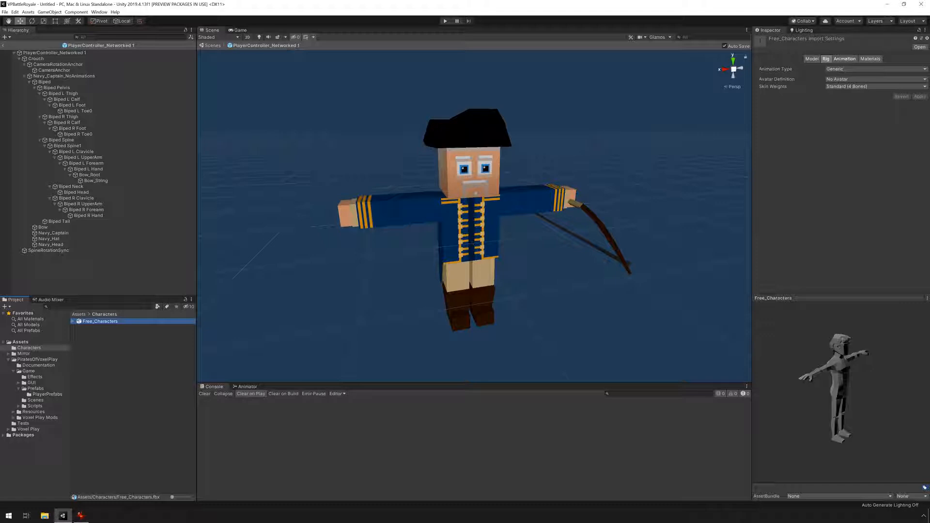
click(872, 69)
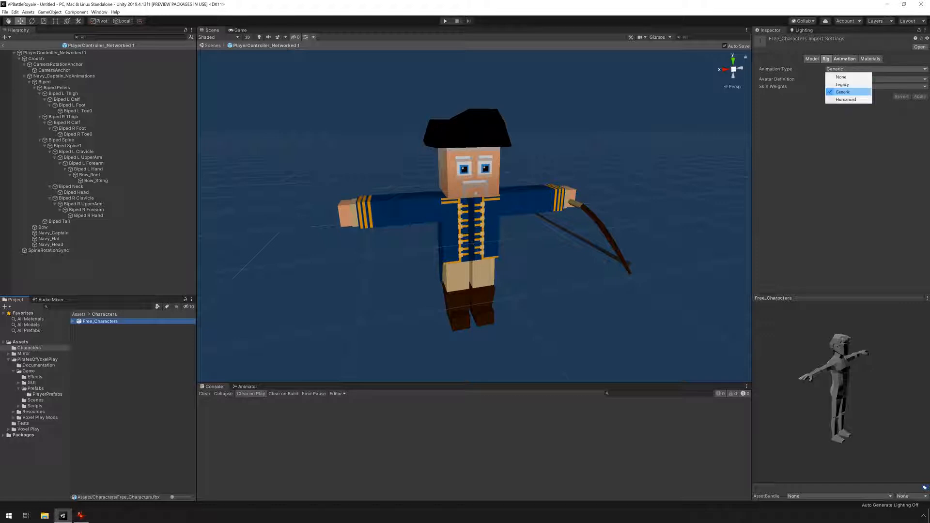
click(846, 99)
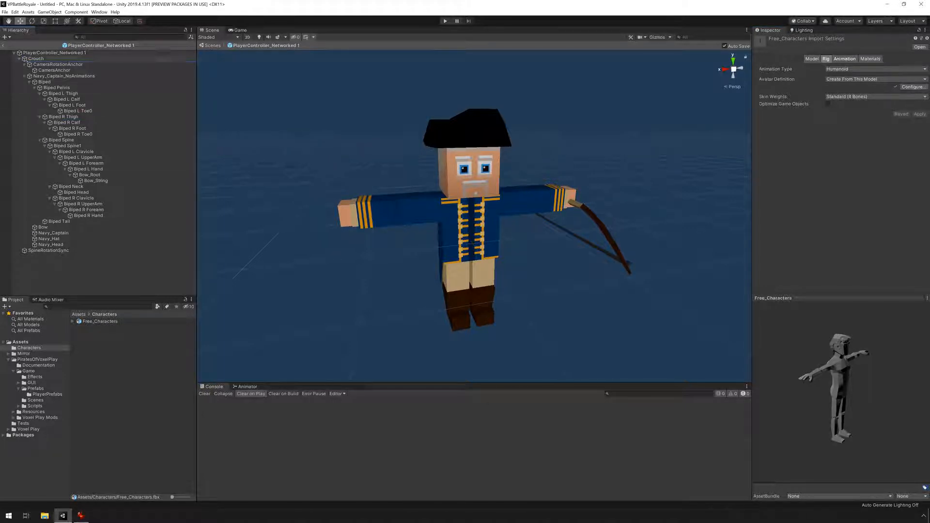
click(52, 81)
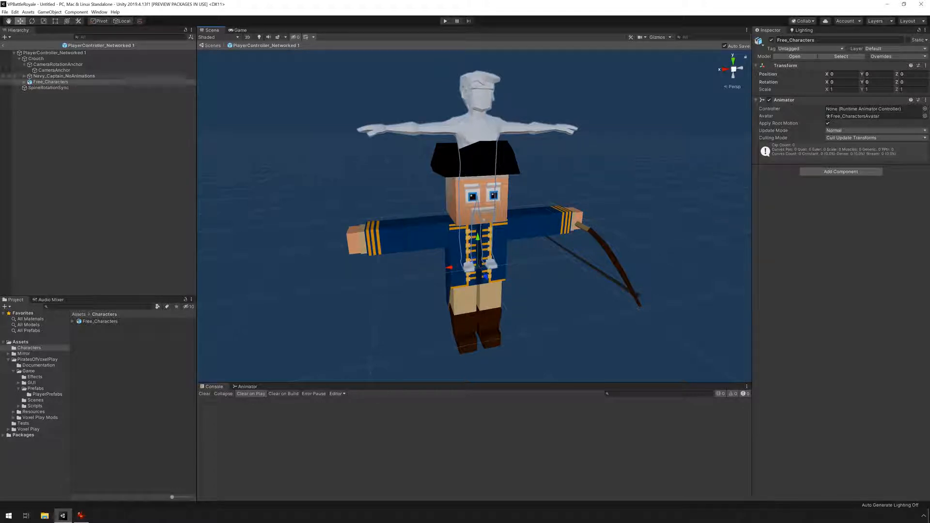
Inspect the added Free_Characters model and Navy_Captain_NoAnimations' Transform offset.
click(64, 76)
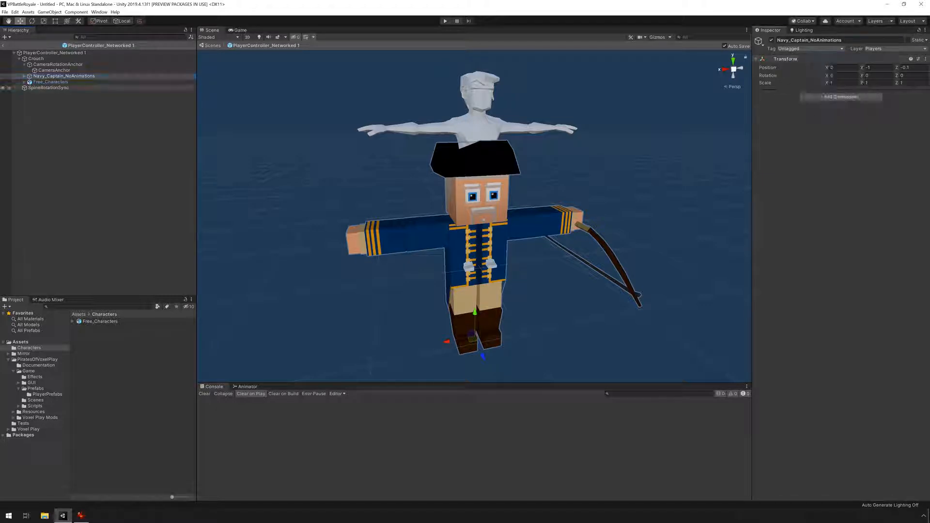
click(50, 82)
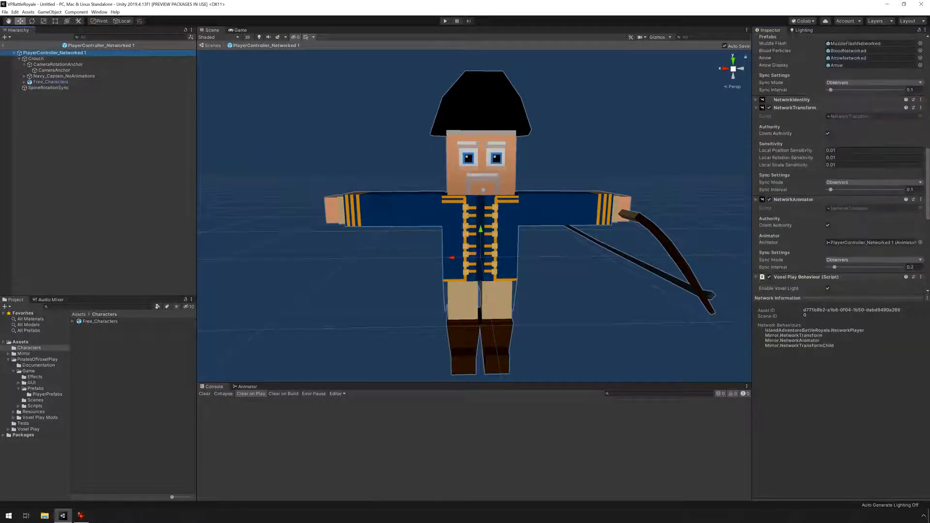
Expand Free_Characters and assign Free_CharactersAvatar to the root Animator's Avatar field.
scroll(down, 3)
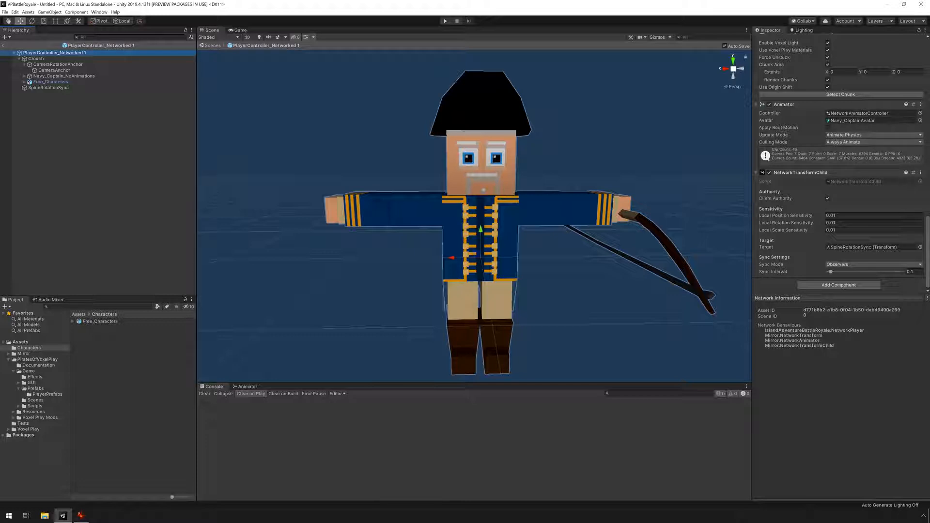
click(100, 321)
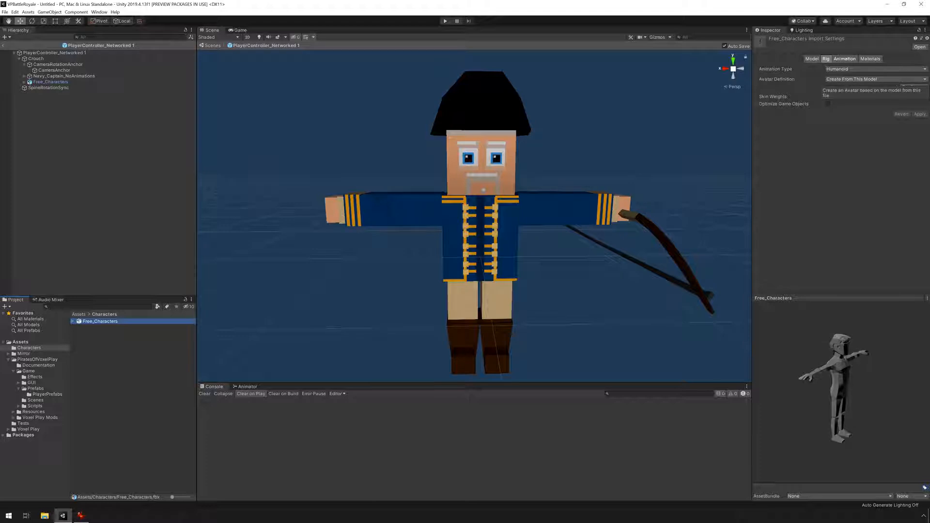
click(71, 321)
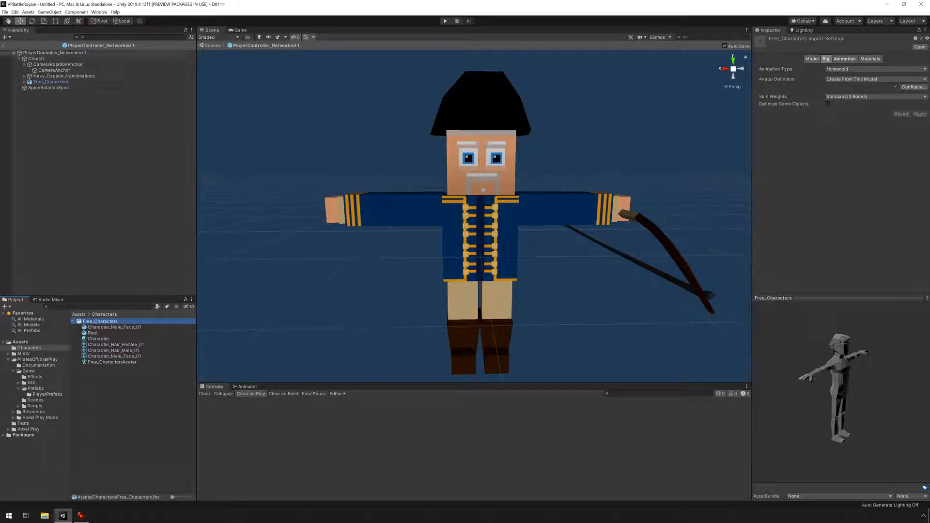
click(56, 52)
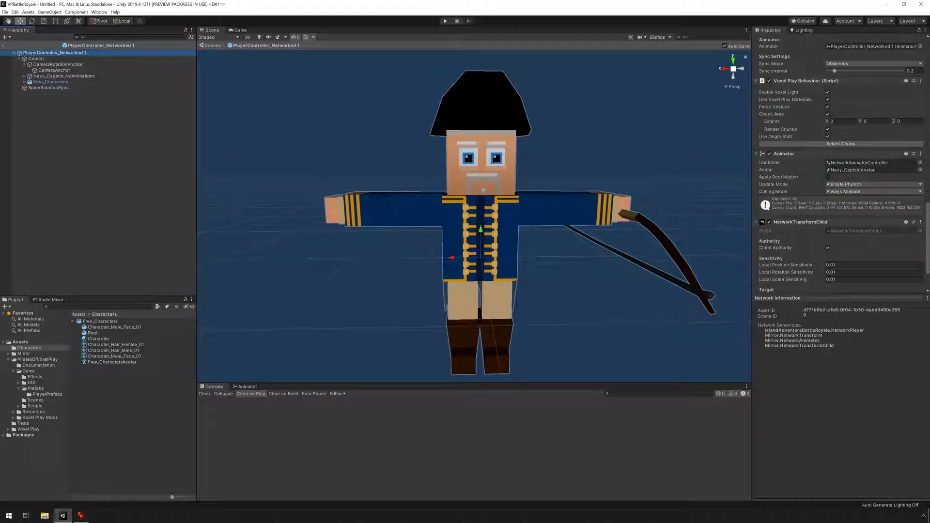
click(872, 170)
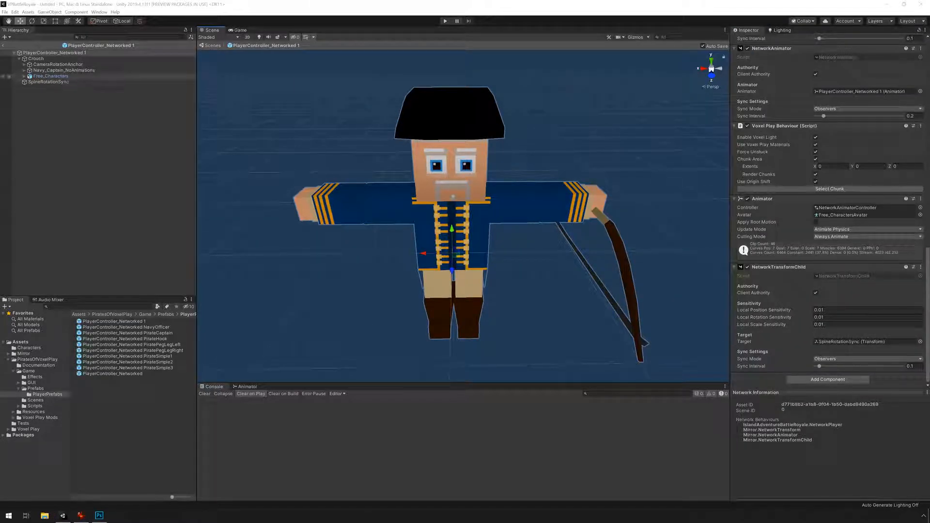
Expand Navy_Captain_NoAnimations > Biped down to the Biped R Hand bone.
click(64, 70)
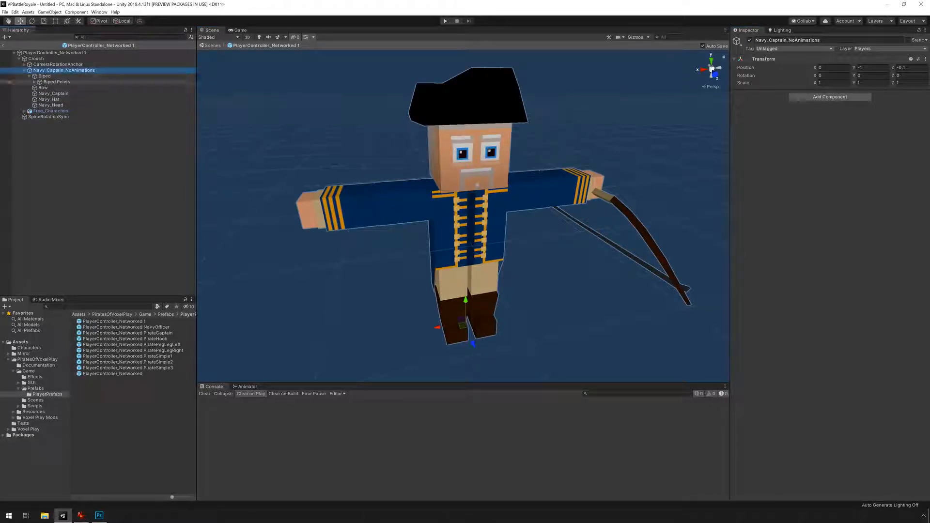
click(30, 81)
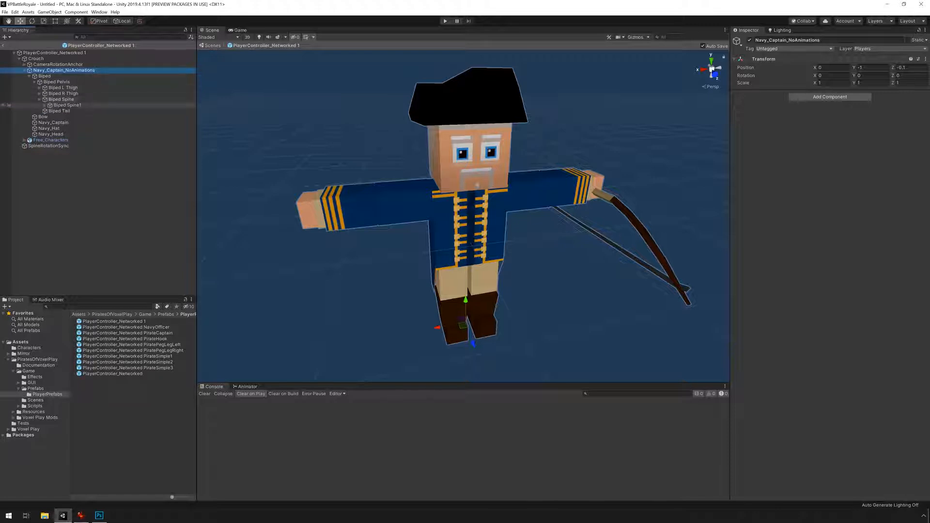
click(76, 122)
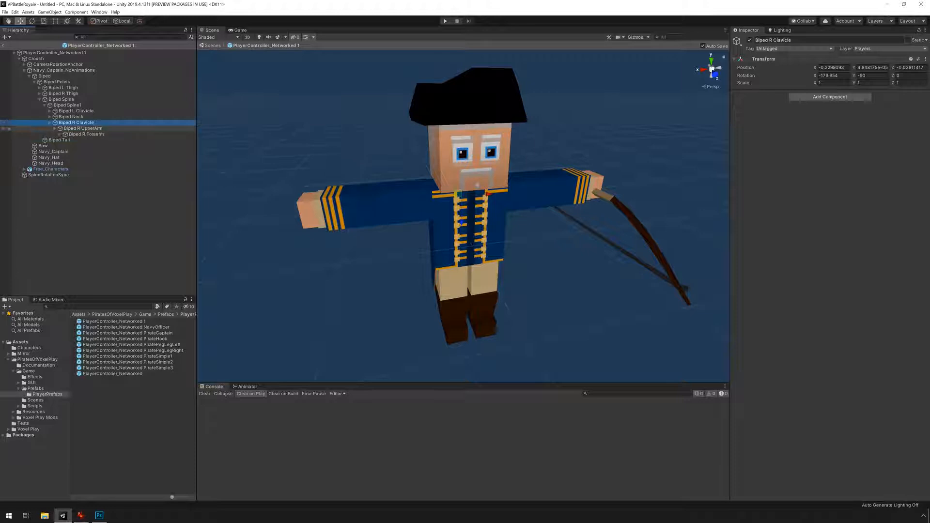
click(87, 139)
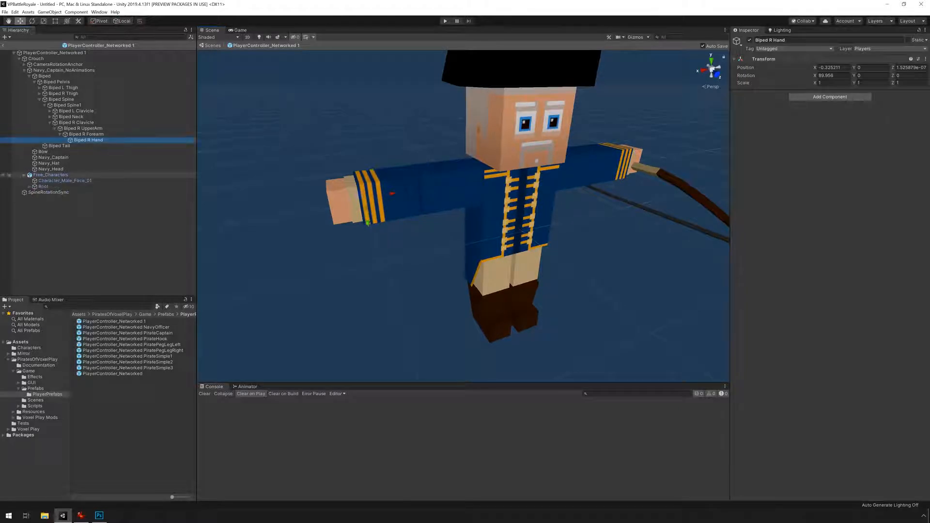
Expand Free_Characters > Root > Hips down to the Elbow_R bone.
click(38, 186)
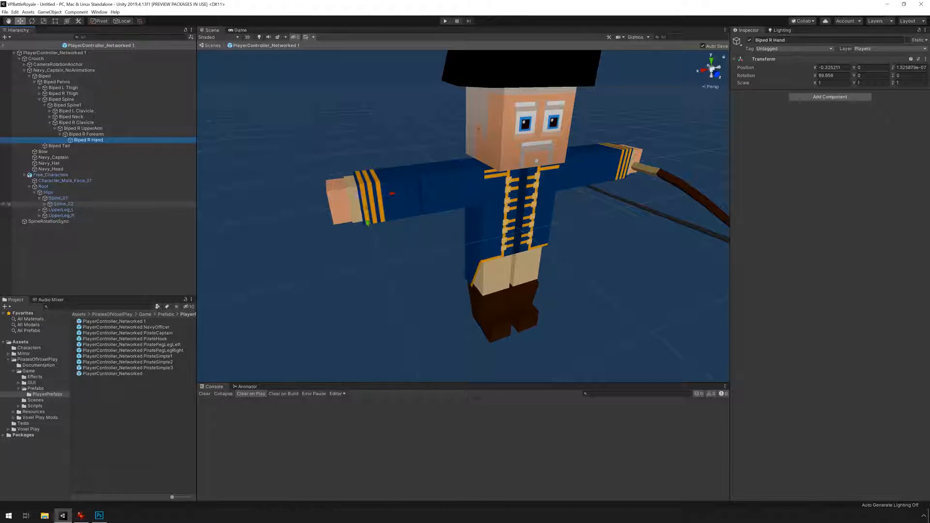
click(40, 209)
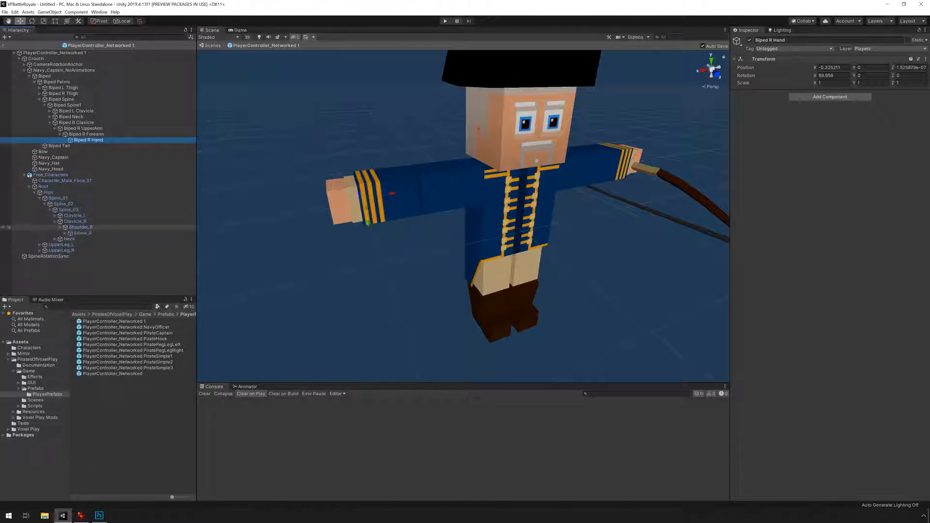
click(85, 238)
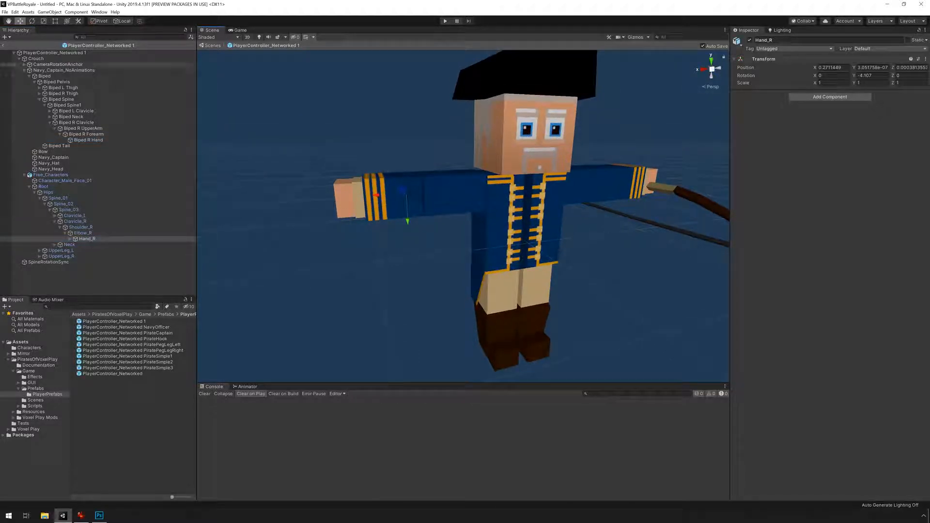
Select the Free_Characters rig's Hand_R bone.
click(63, 69)
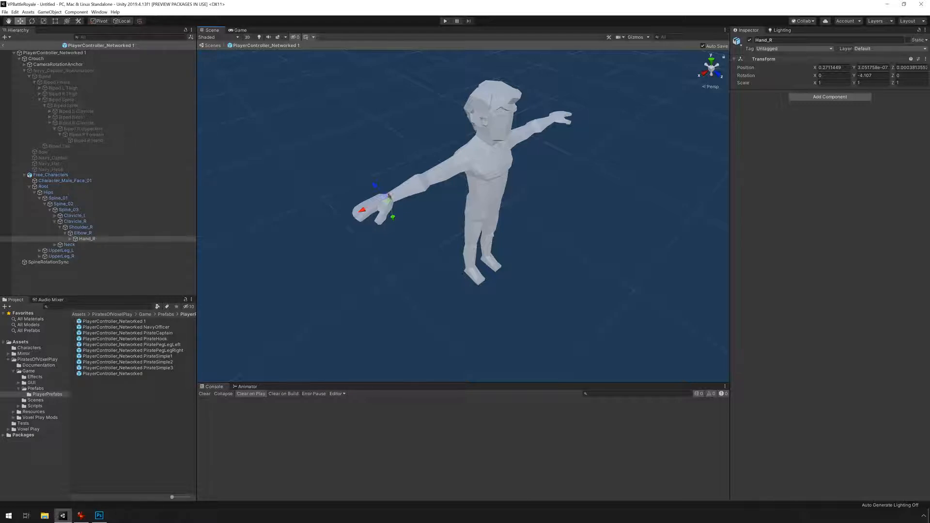
Create an empty child under Biped R Hand and reset its Transform.
click(49, 12)
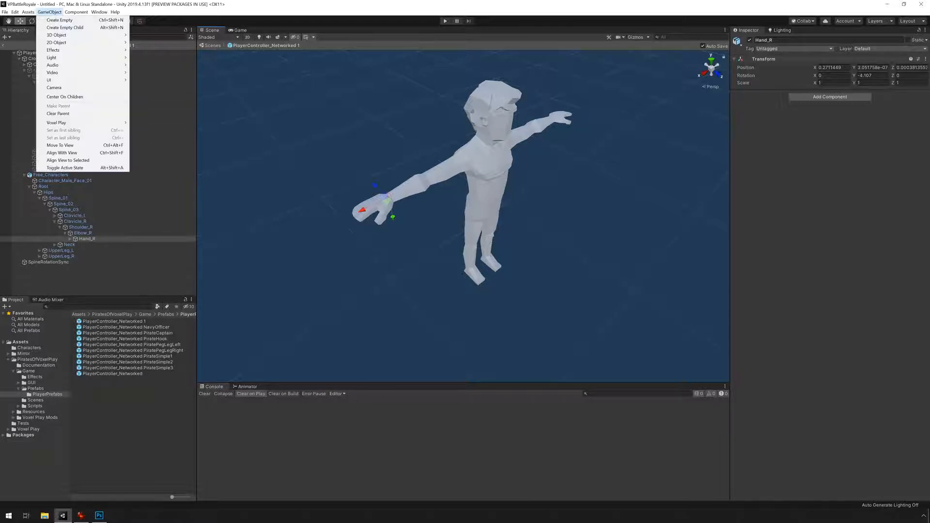
click(58, 19)
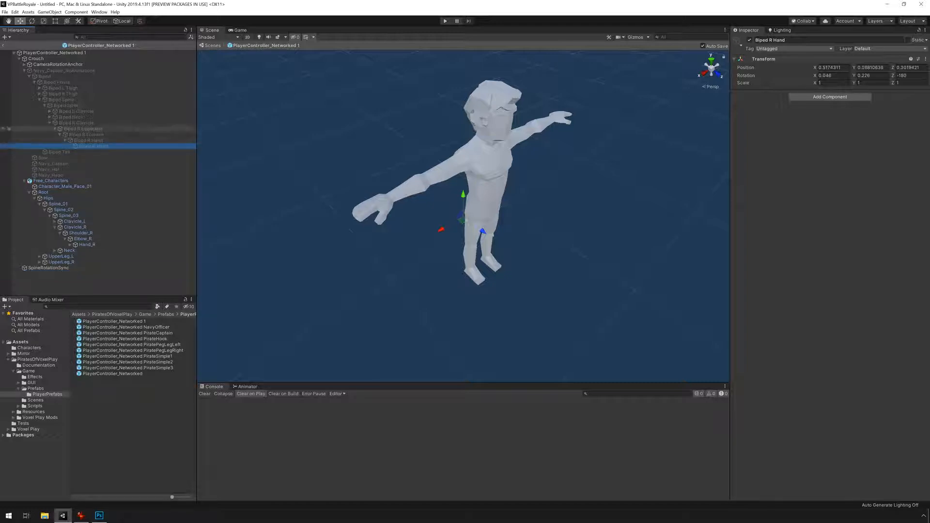
right_click(764, 59)
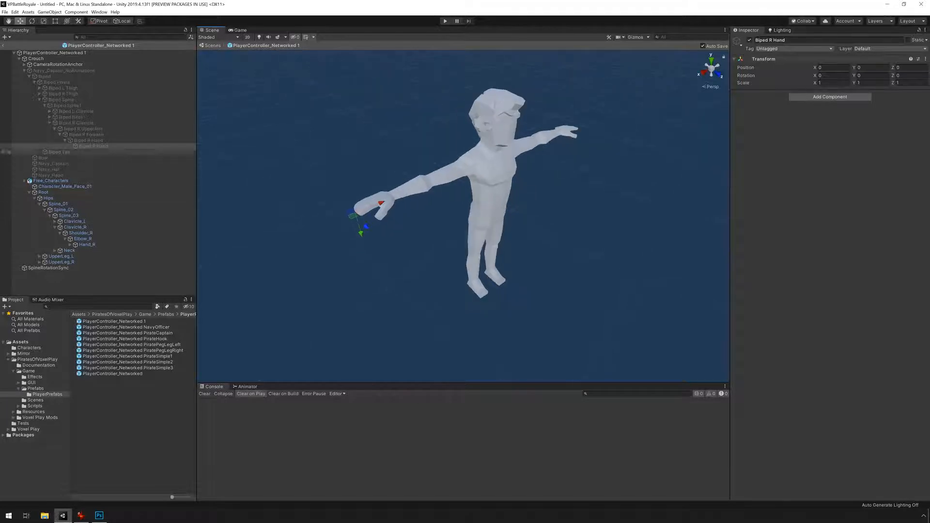
click(92, 145)
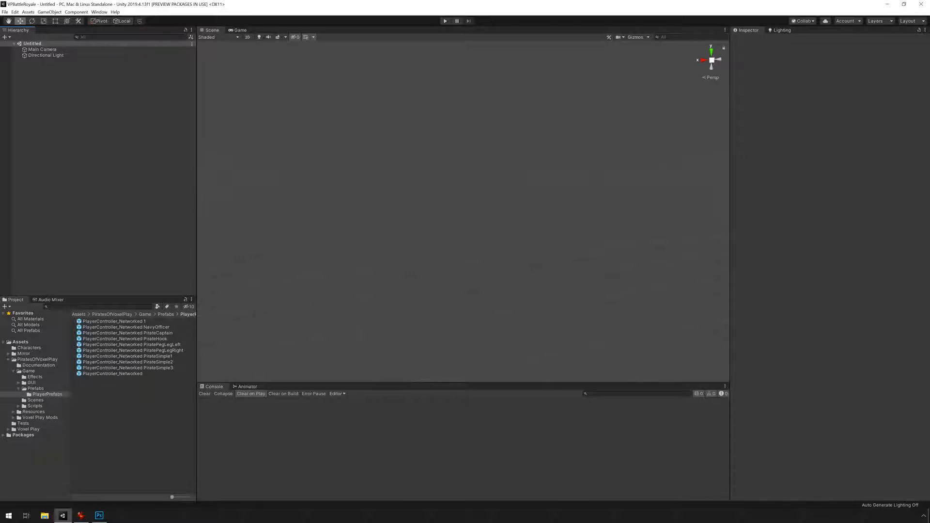
Review NetworkManager's Registered Spawnable Prefabs, then open the Scenes folder.
click(35, 389)
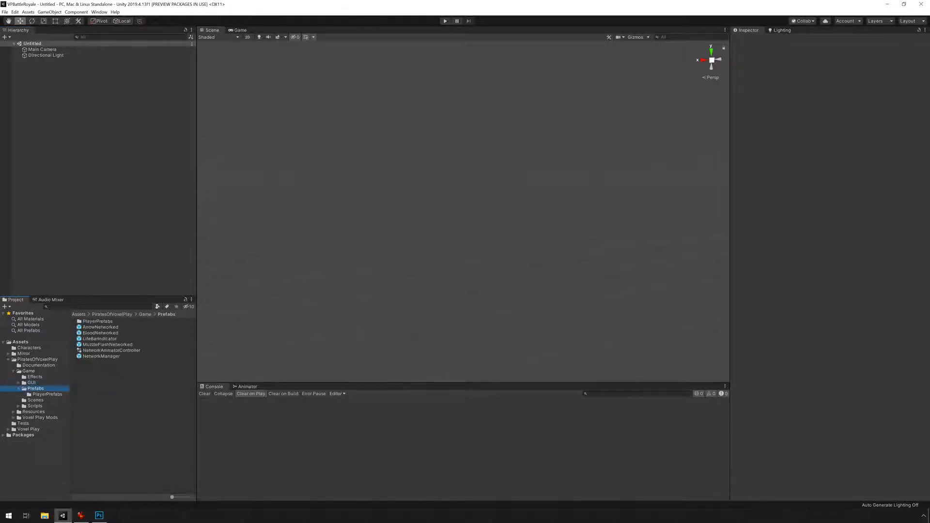
click(100, 356)
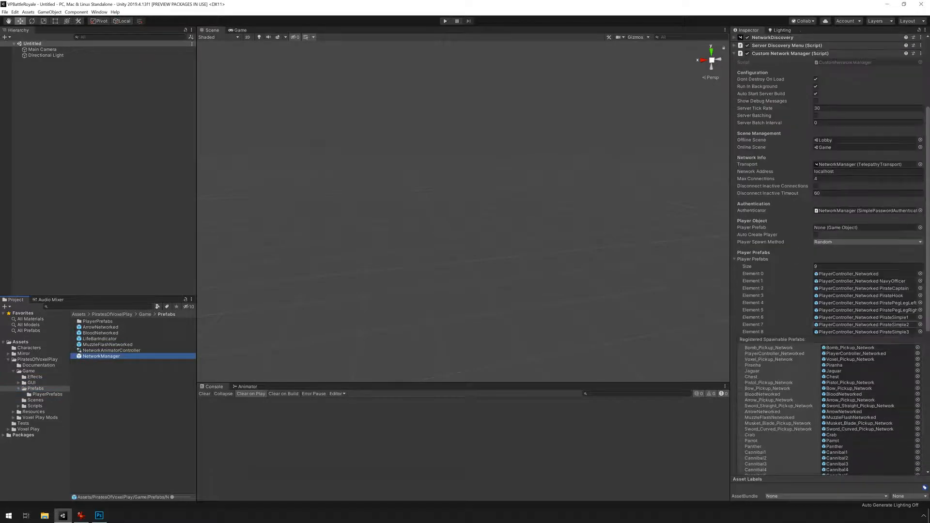
scroll(down, 3)
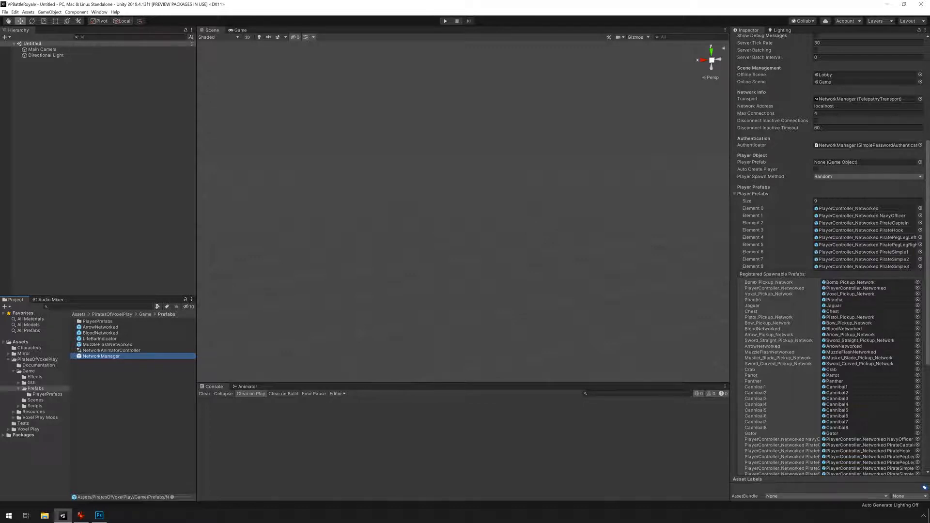
double_click(48, 394)
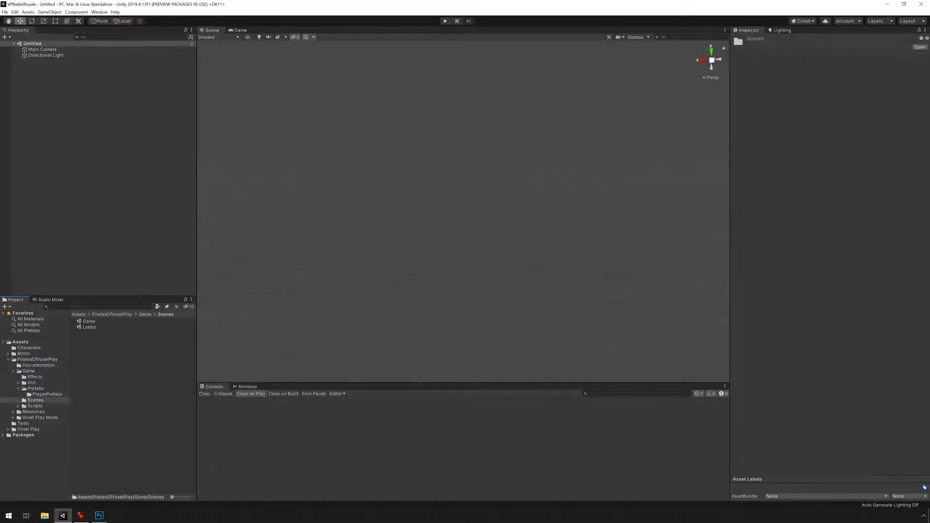
Play-test the Lobby scene as a local game, trying weapons 2 and 3.
double_click(90, 327)
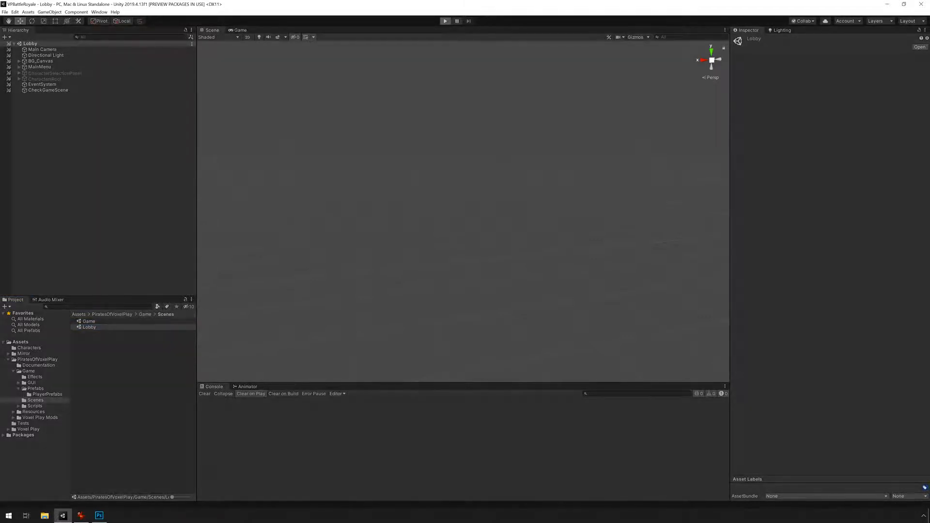
click(445, 21)
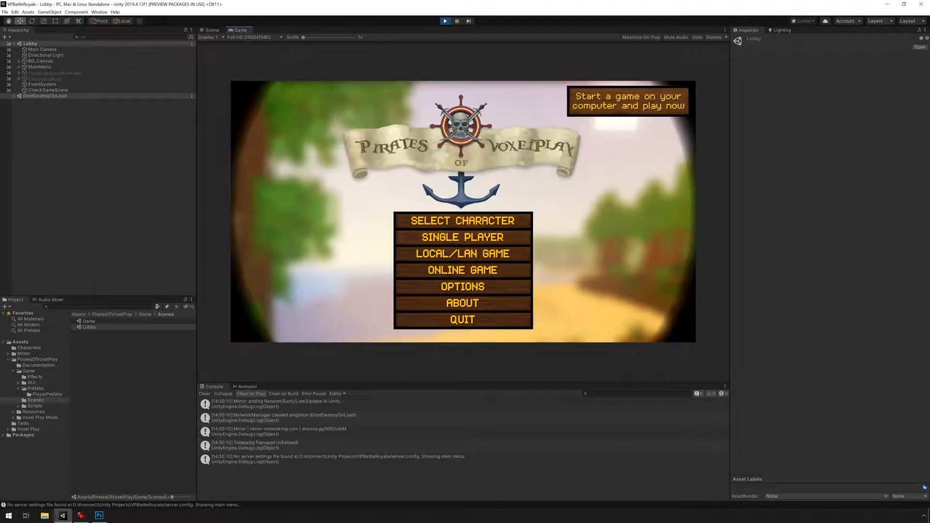
click(462, 237)
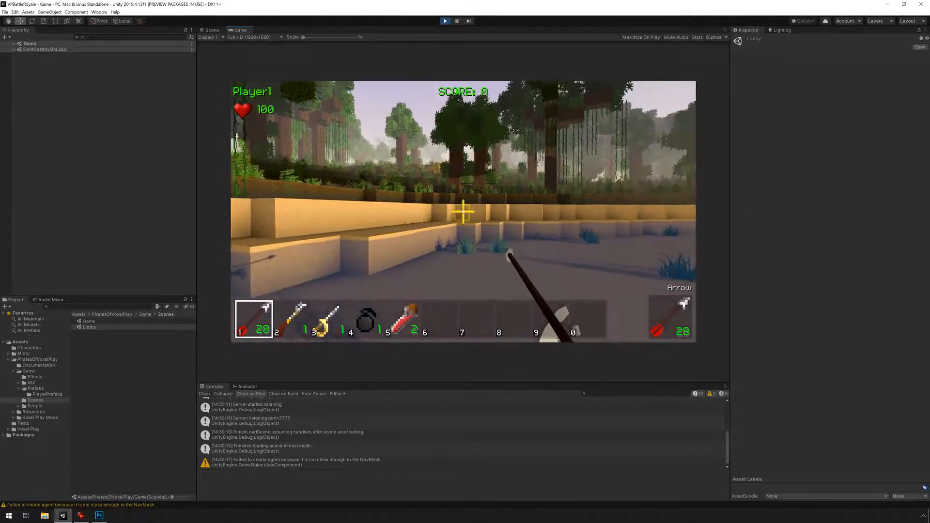
key(2)
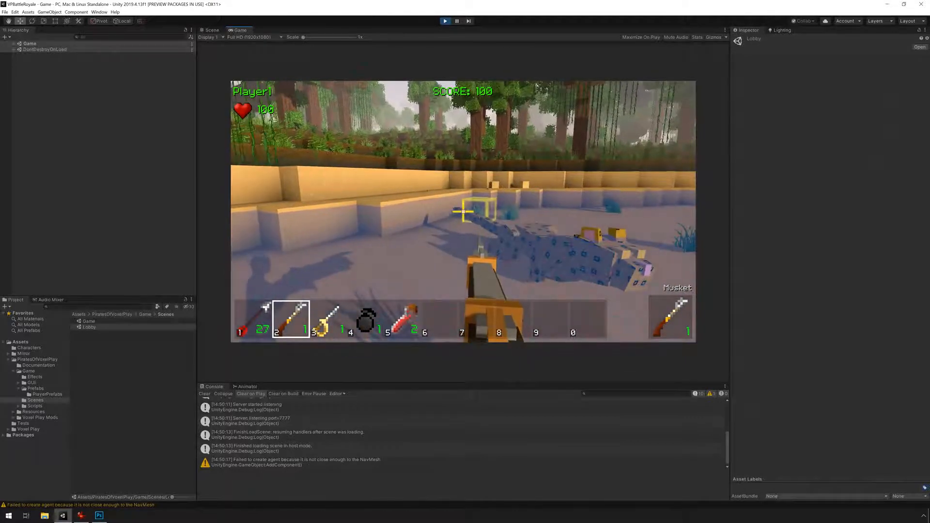
key(3)
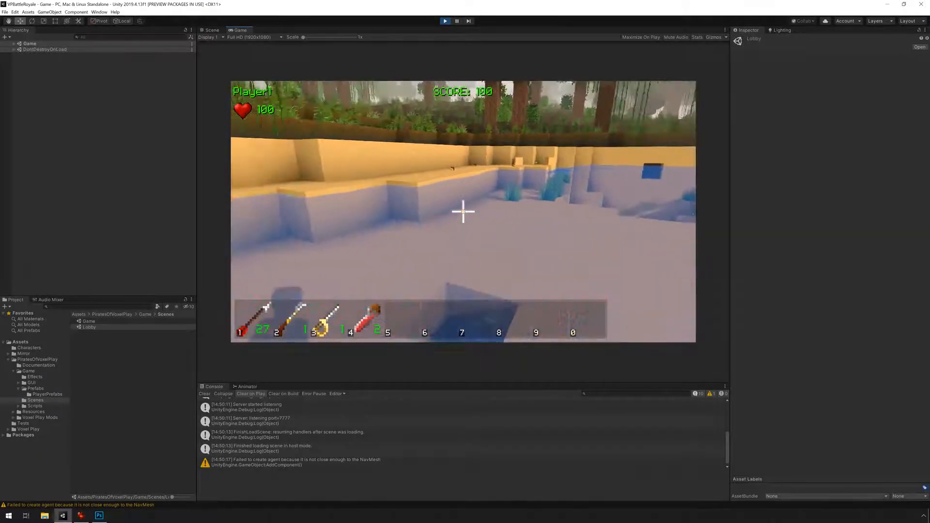
key(Escape)
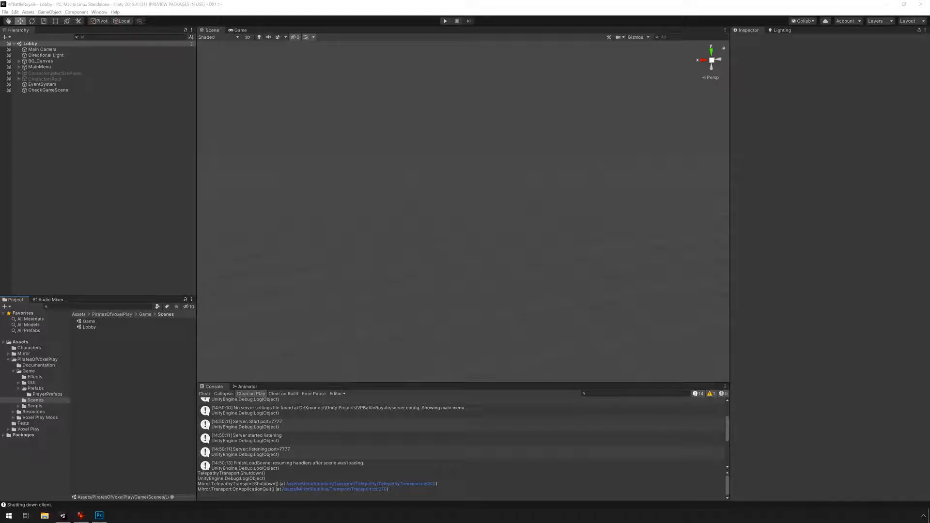
Reopen PlayerController_Networked 1, expand the captain's bones, and disable Navy_Captain_NoAnimations.
click(35, 388)
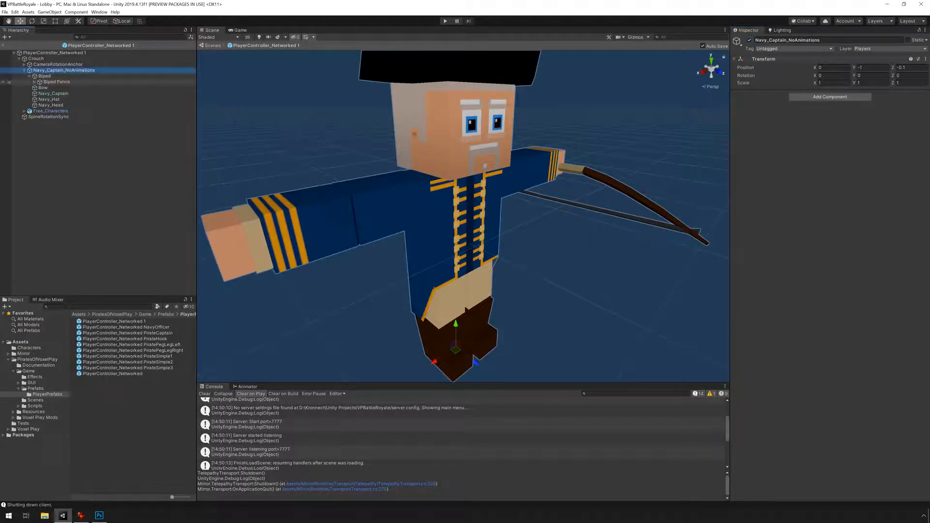
click(56, 82)
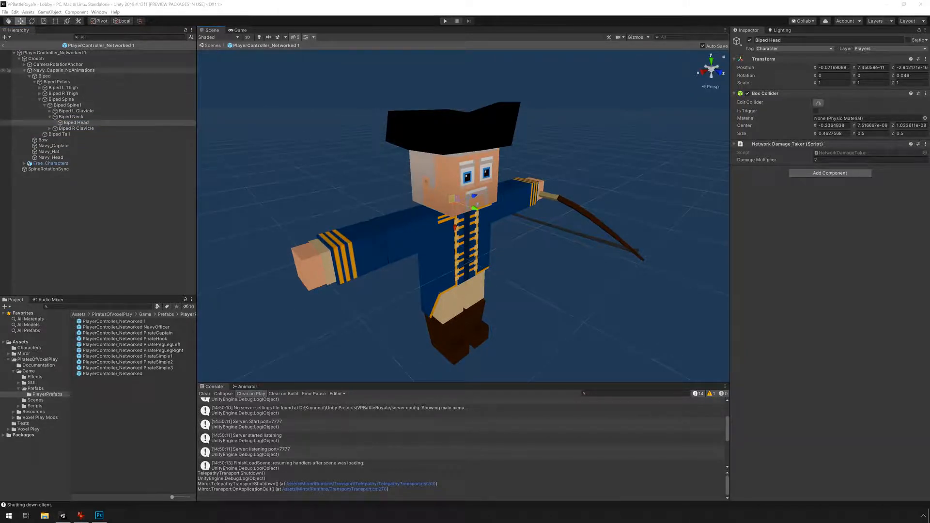
click(63, 70)
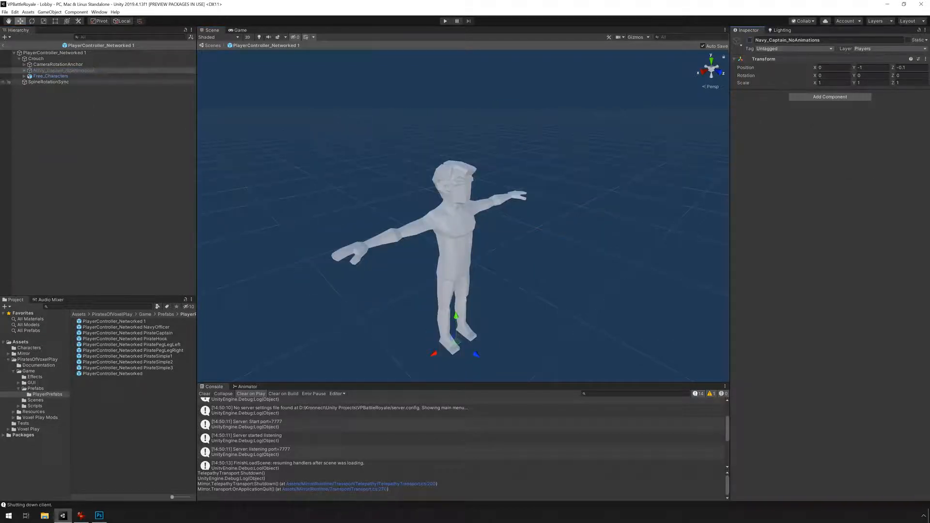
Expand the Free_Characters > Root bone hierarchy down to the Head bone and select it.
click(43, 87)
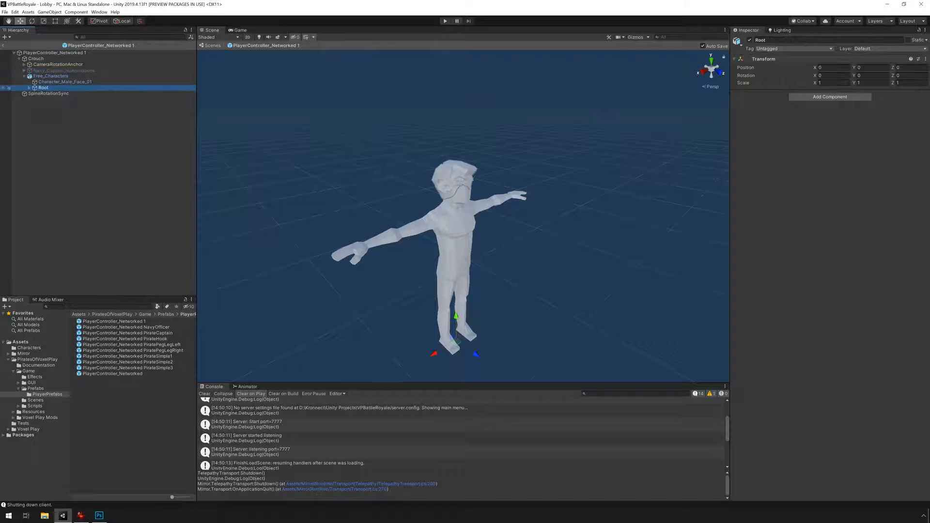
click(19, 88)
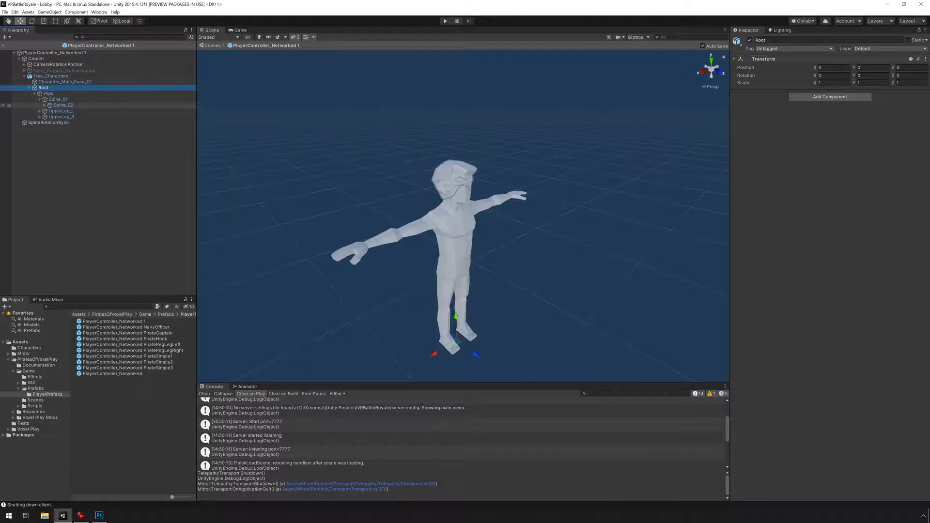
click(45, 105)
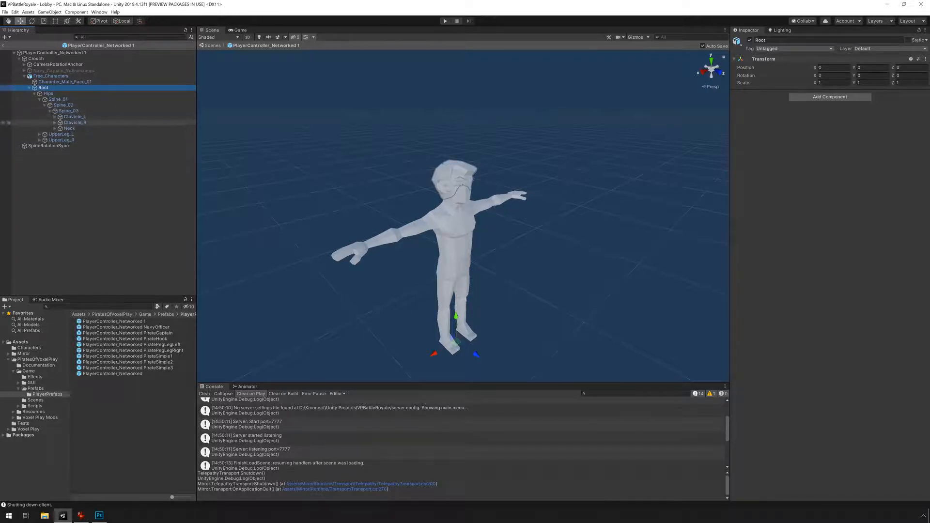
click(72, 135)
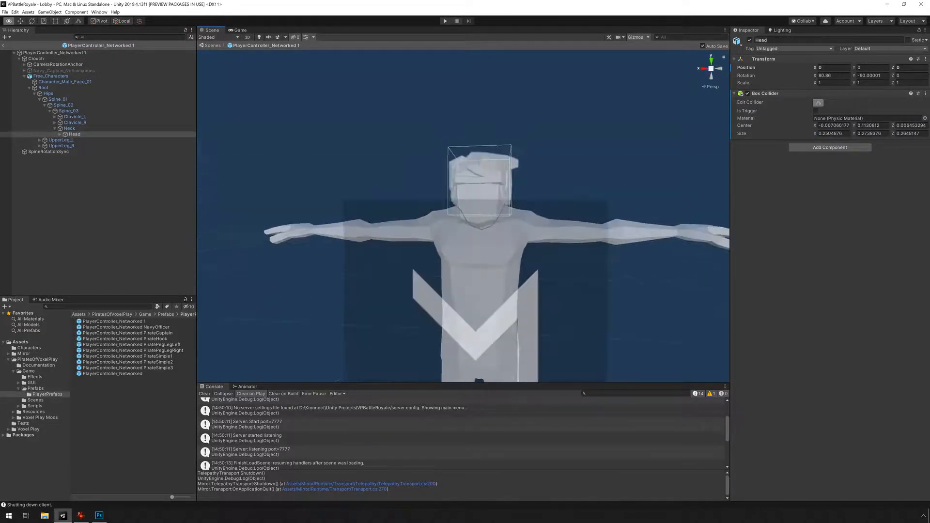
Give the Head bone a Network Damage Taker with Damage Multiplier 2, then select Spine_02.
click(829, 147)
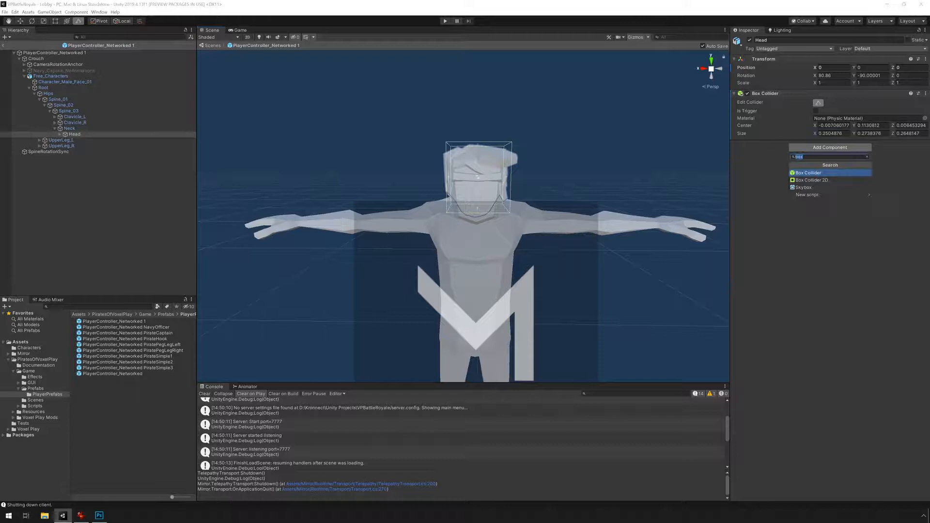
text(da)
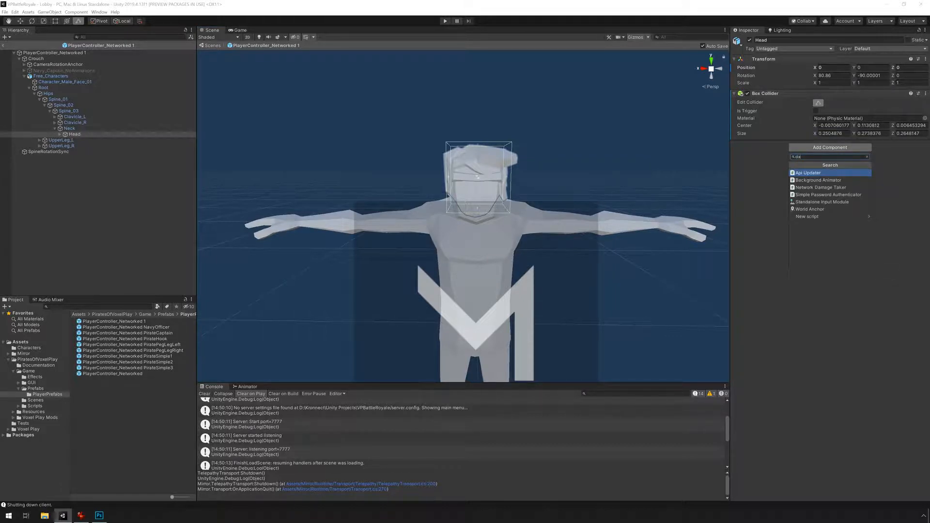
click(822, 188)
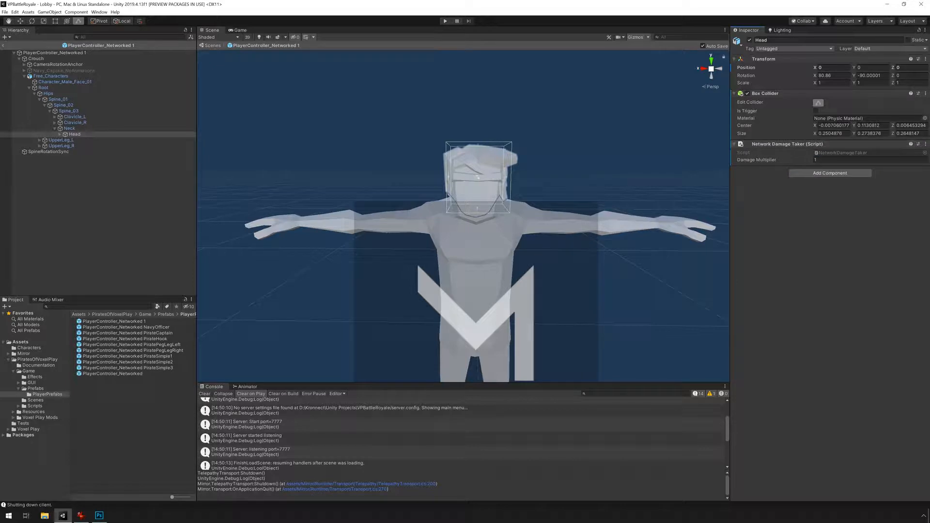
click(869, 159)
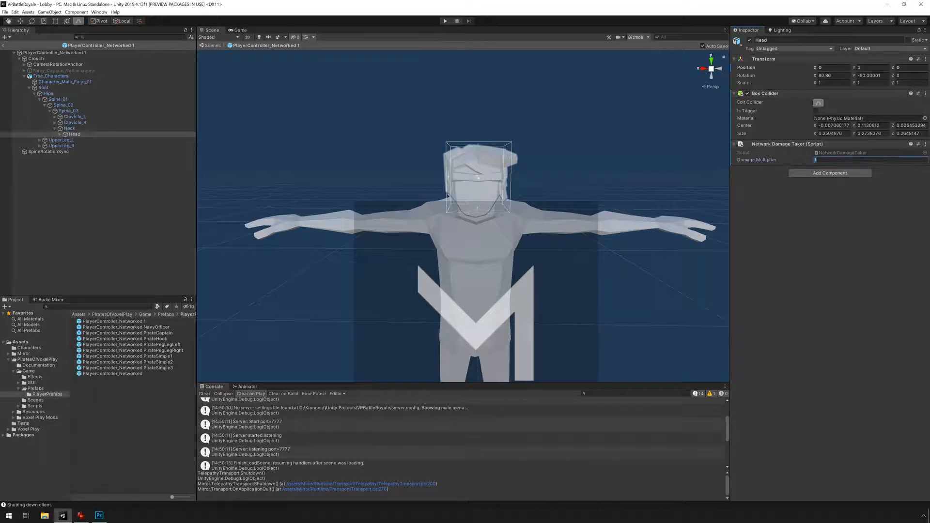
text(2)
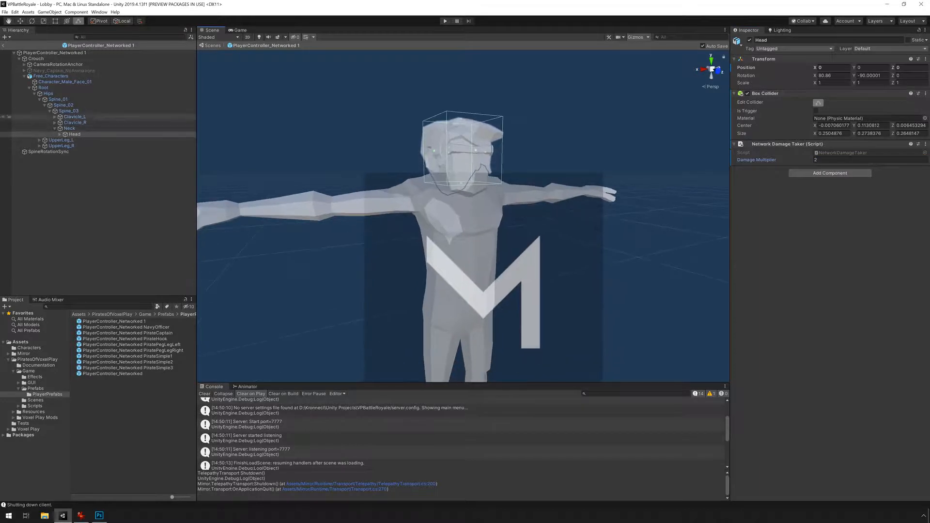
click(68, 111)
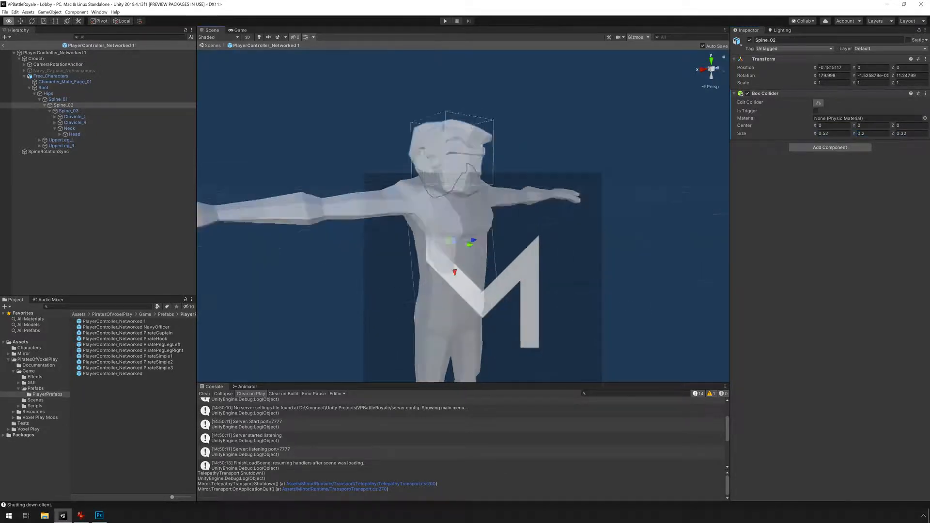
Add a Network Damage Taker to Spine_02 and start play mode to test the player.
click(829, 147)
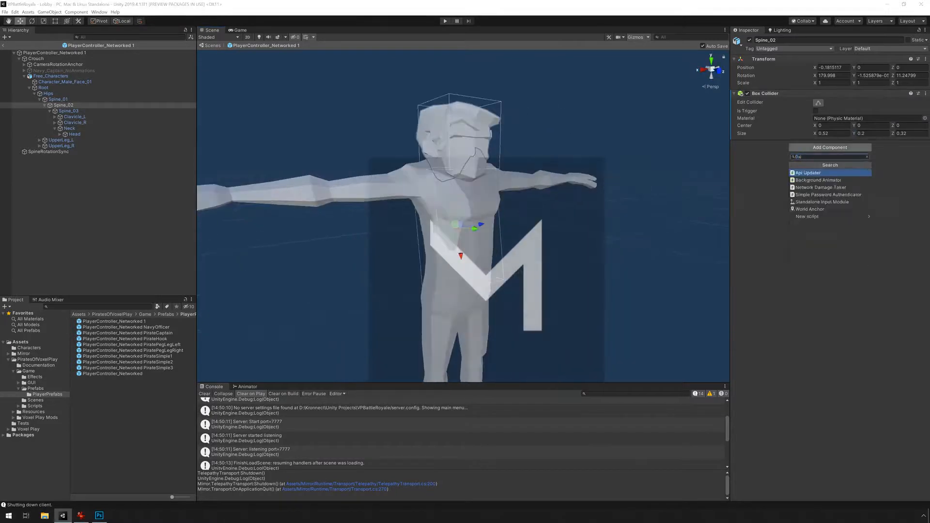
click(820, 187)
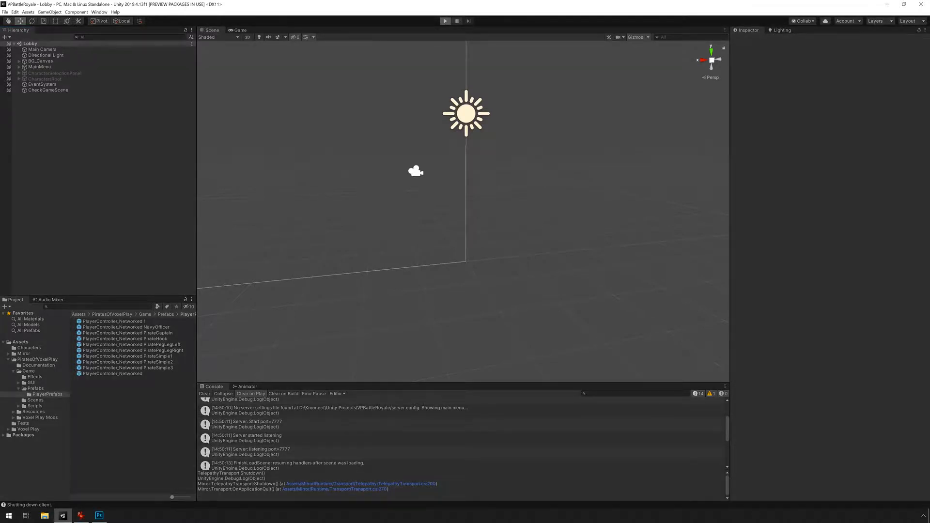
click(445, 21)
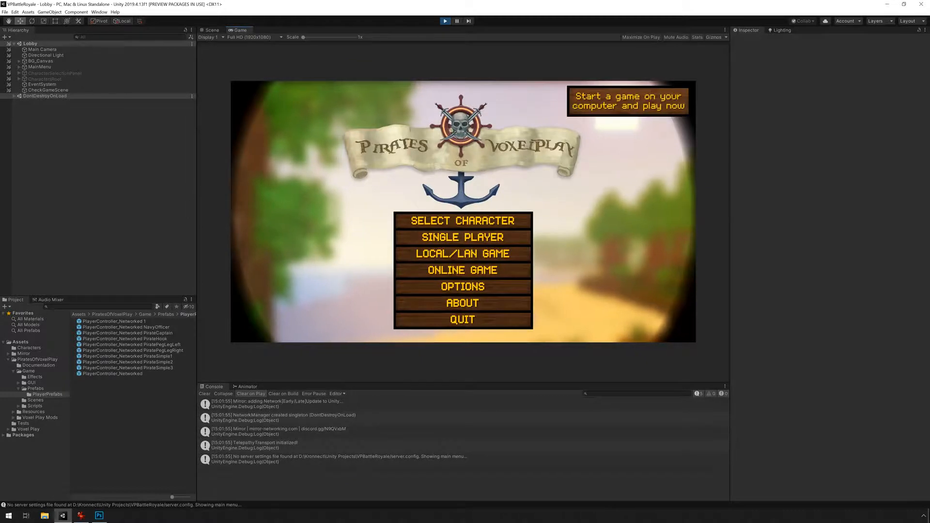